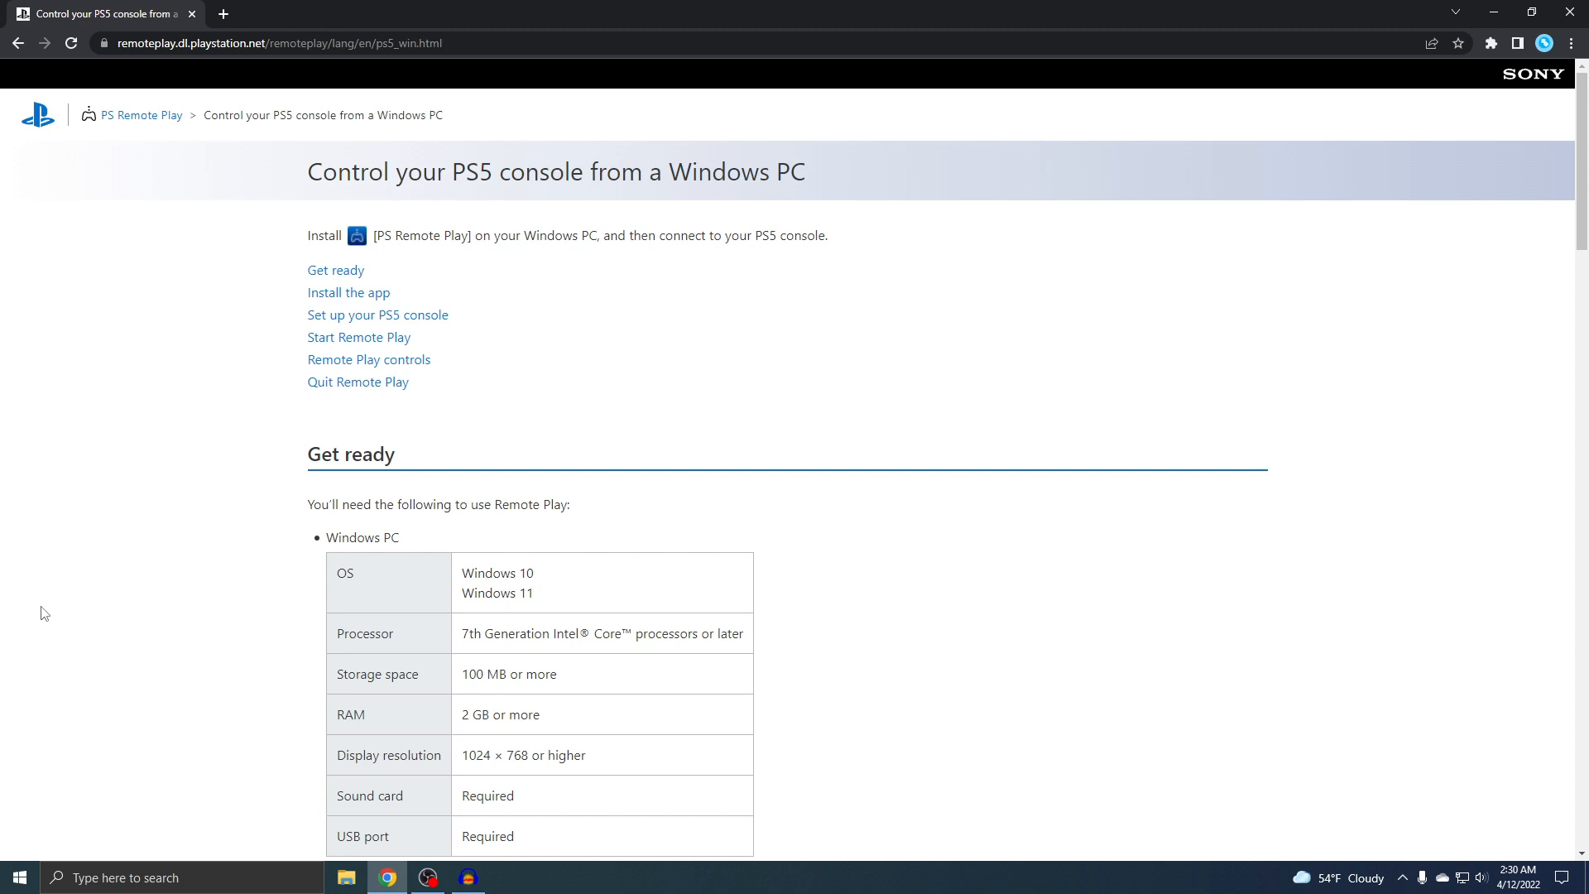
pyautogui.moveTo(153, 404)
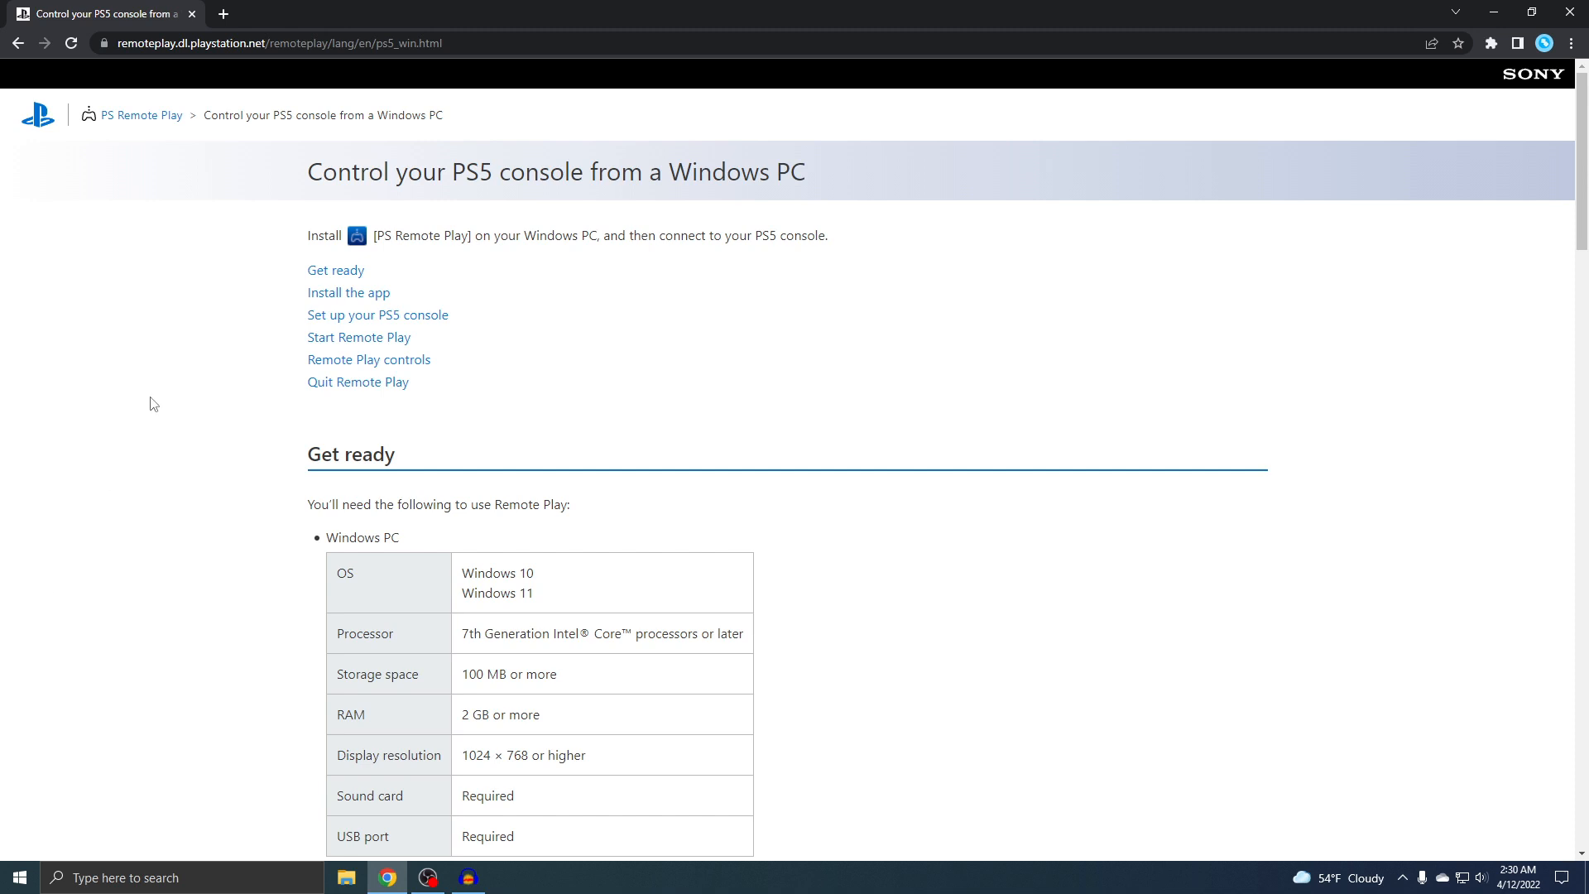
pyautogui.moveTo(586, 224)
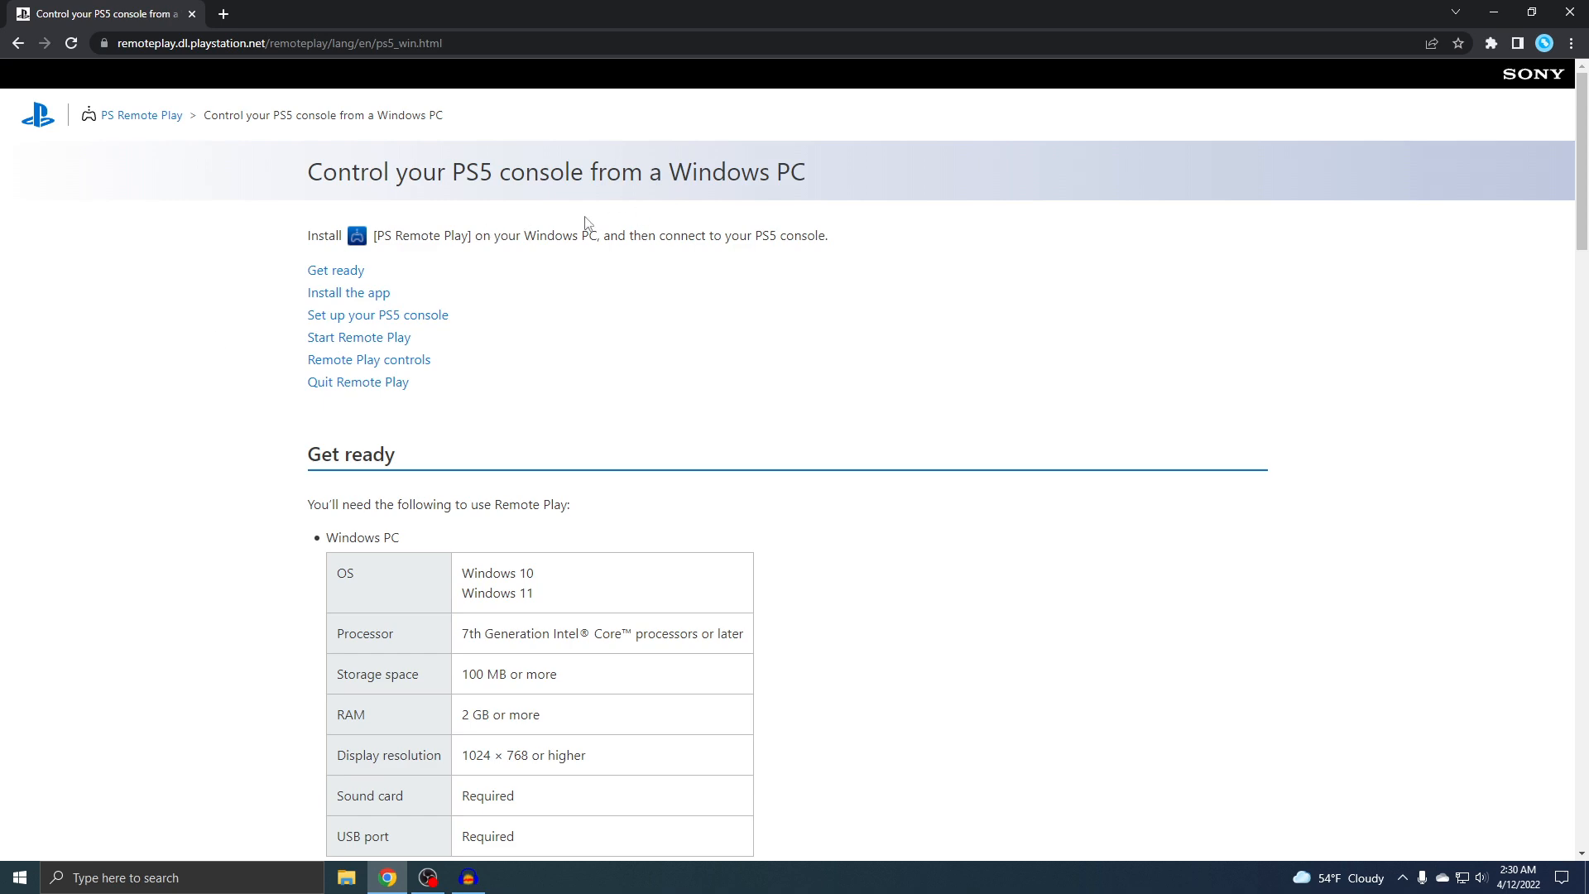
# Step: Reach the install section of the Remote Play page and accept the license agreement and privacy policy
pyautogui.scroll(-3)
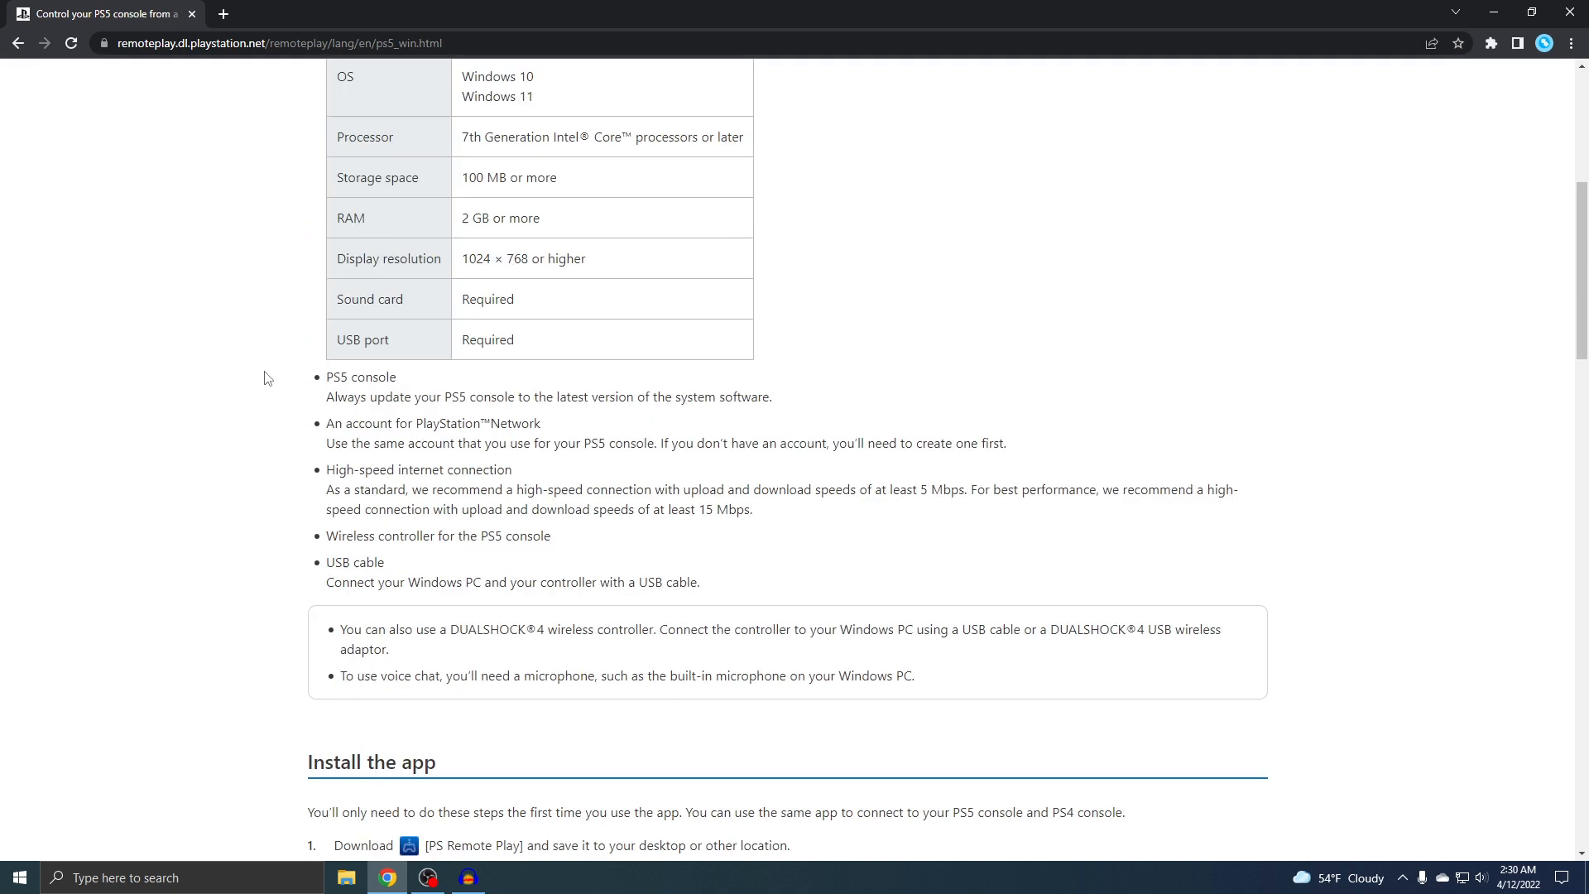
pyautogui.scroll(-3)
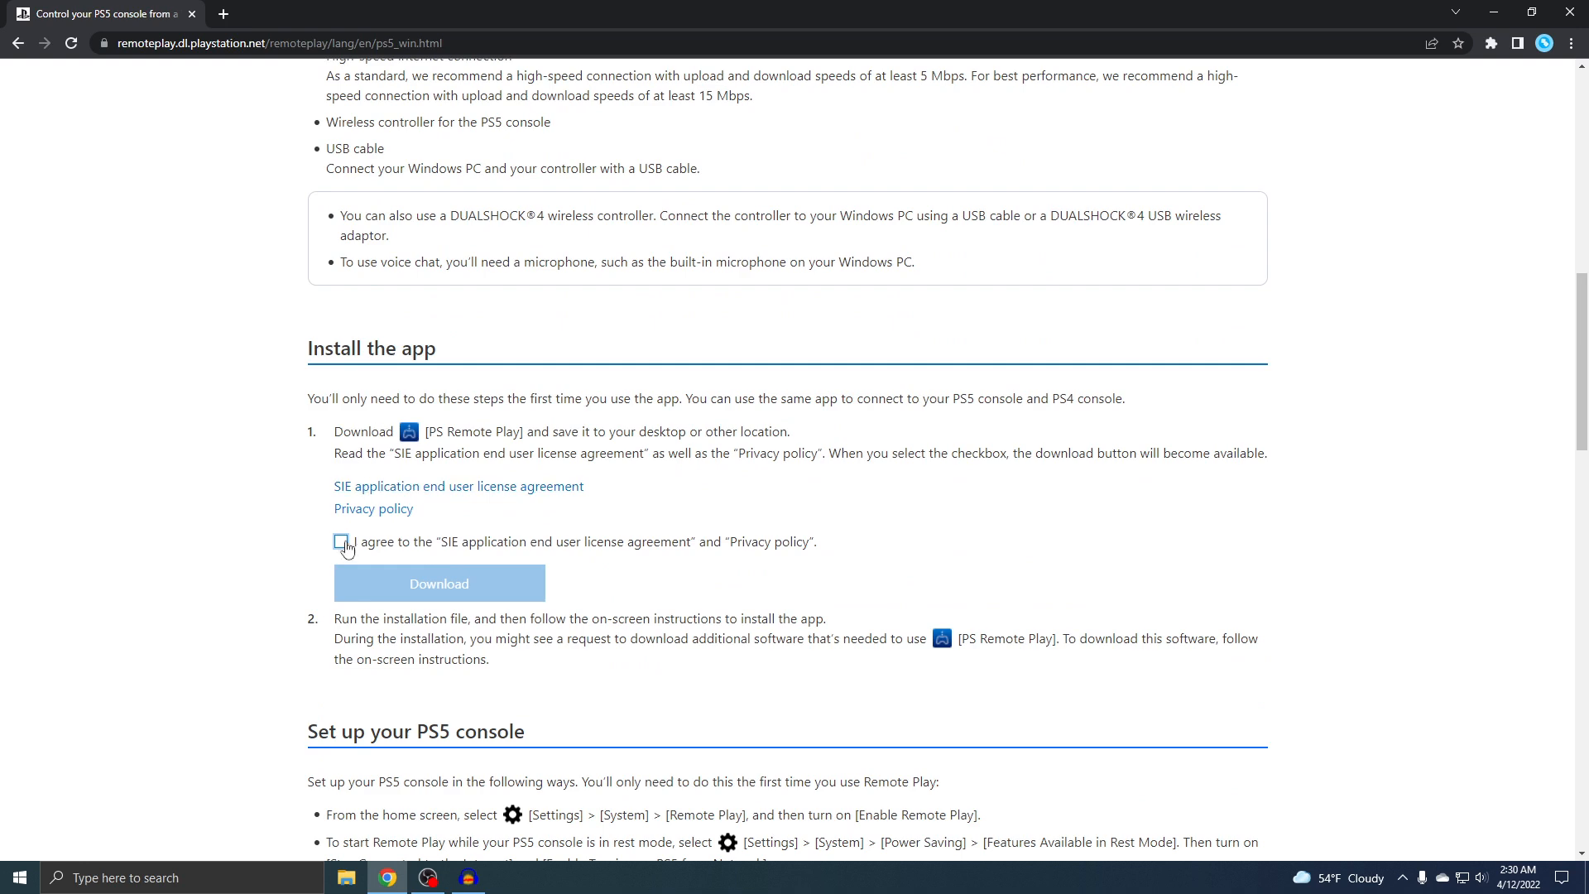
pyautogui.click(341, 542)
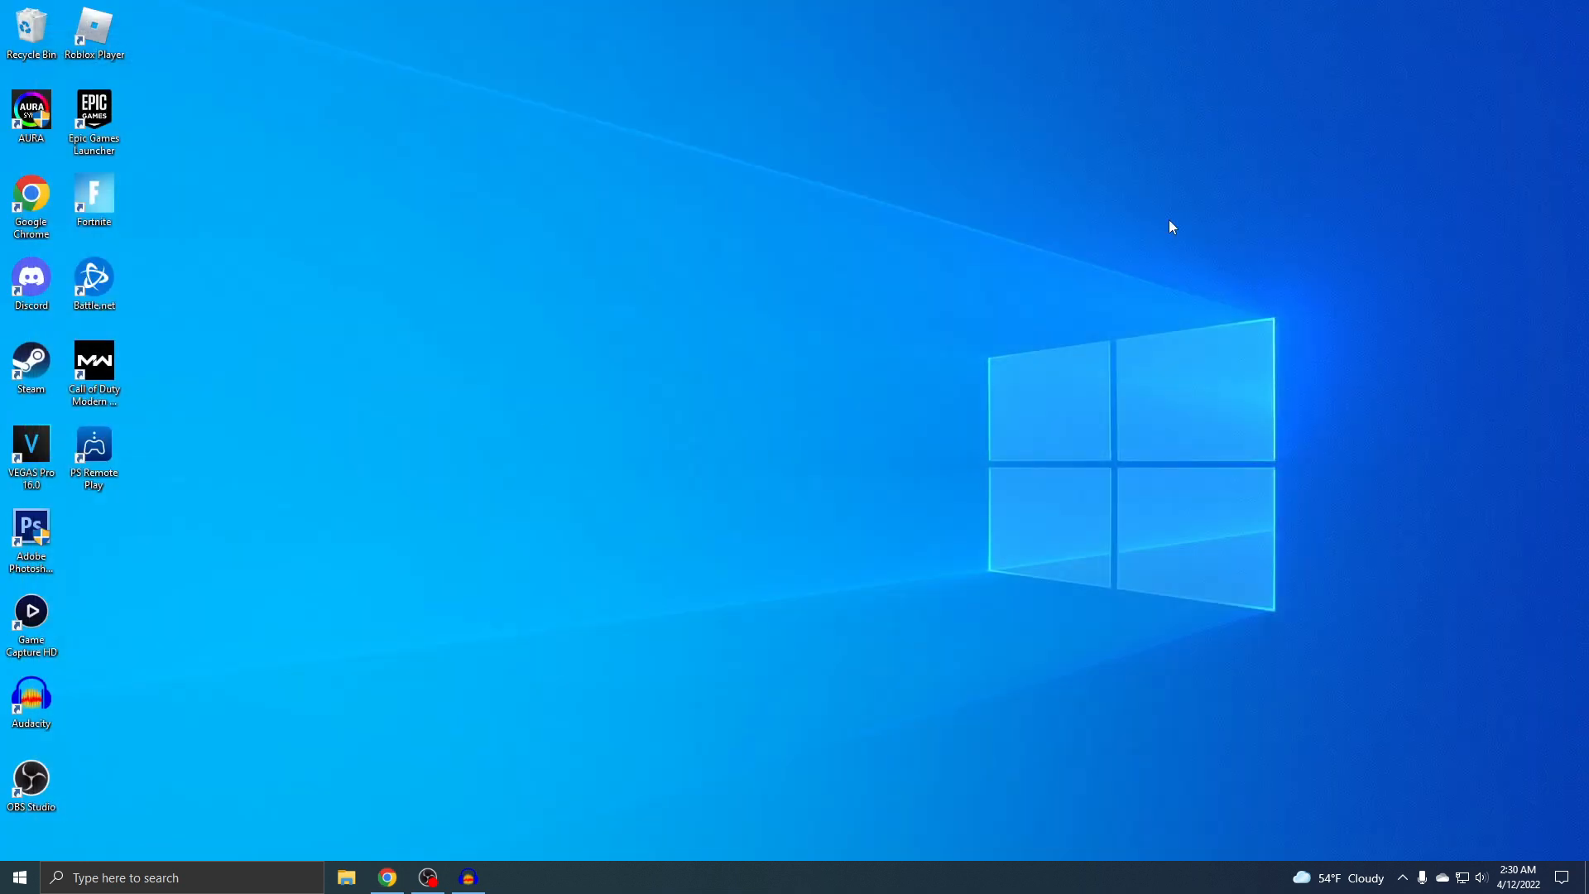
# Step: Launch PS Remote Play, sign in to PlayStation Network, choose PS5 and acknowledge the Remote Play notice
pyautogui.click(92, 450)
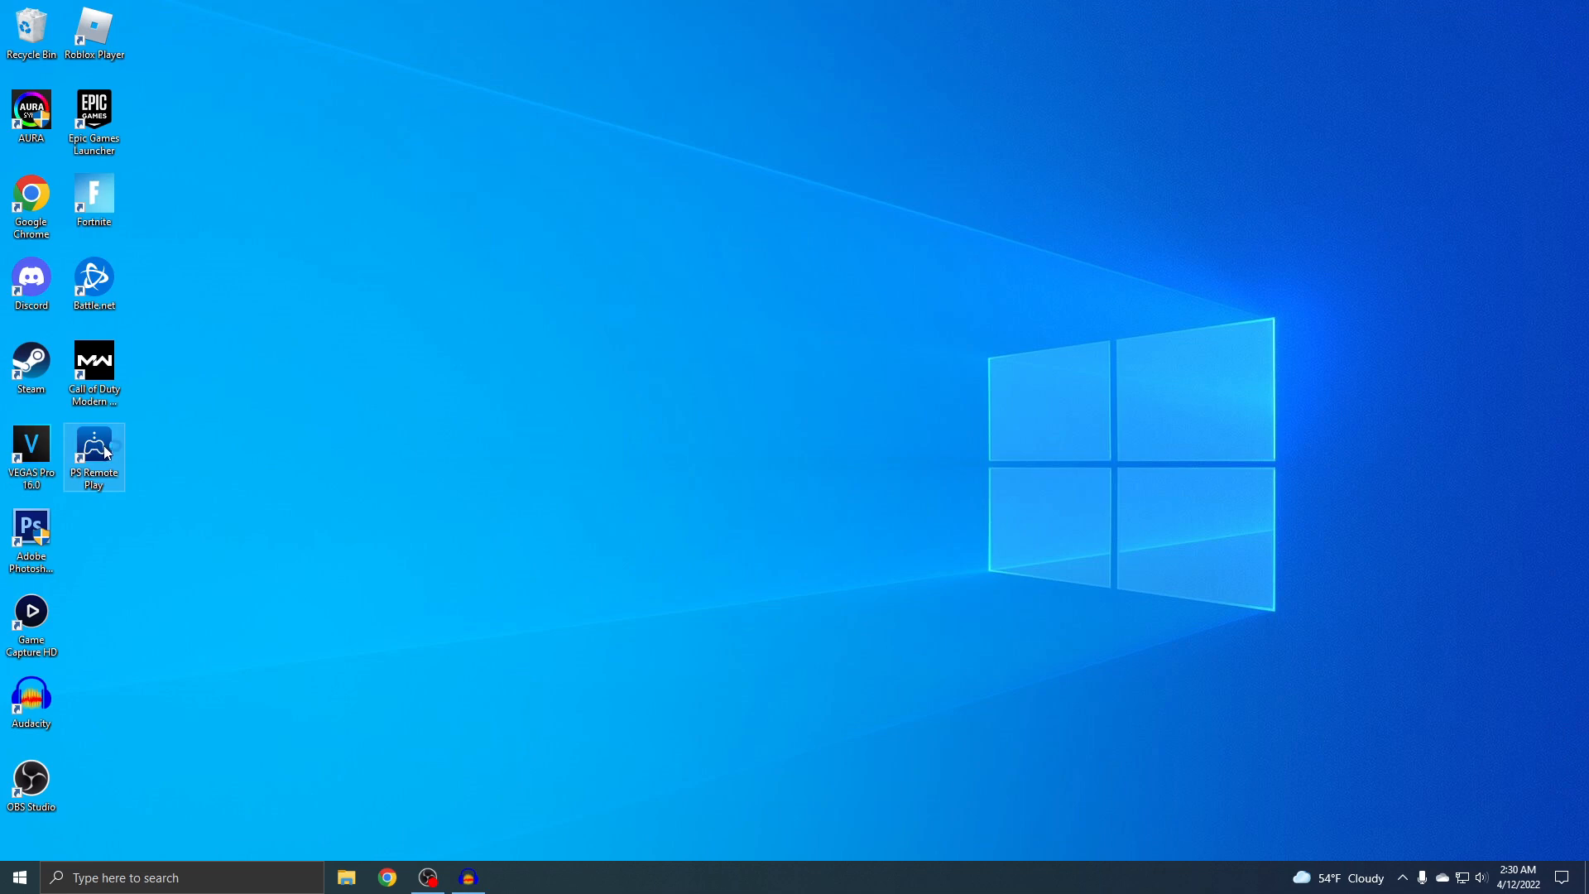
pyautogui.doubleClick(93, 452)
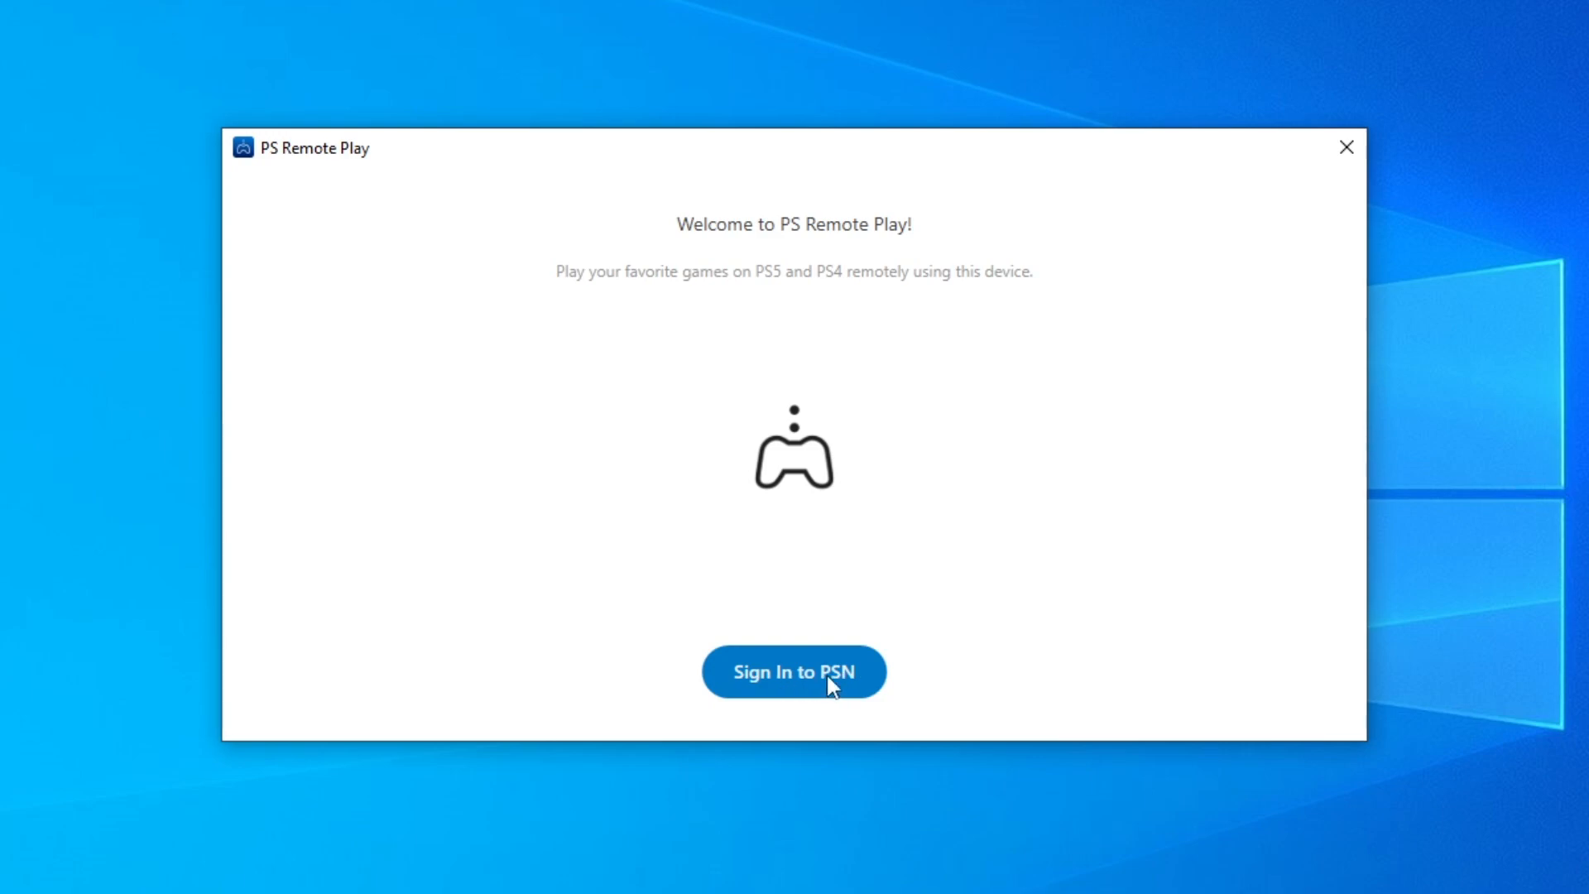
pyautogui.click(793, 670)
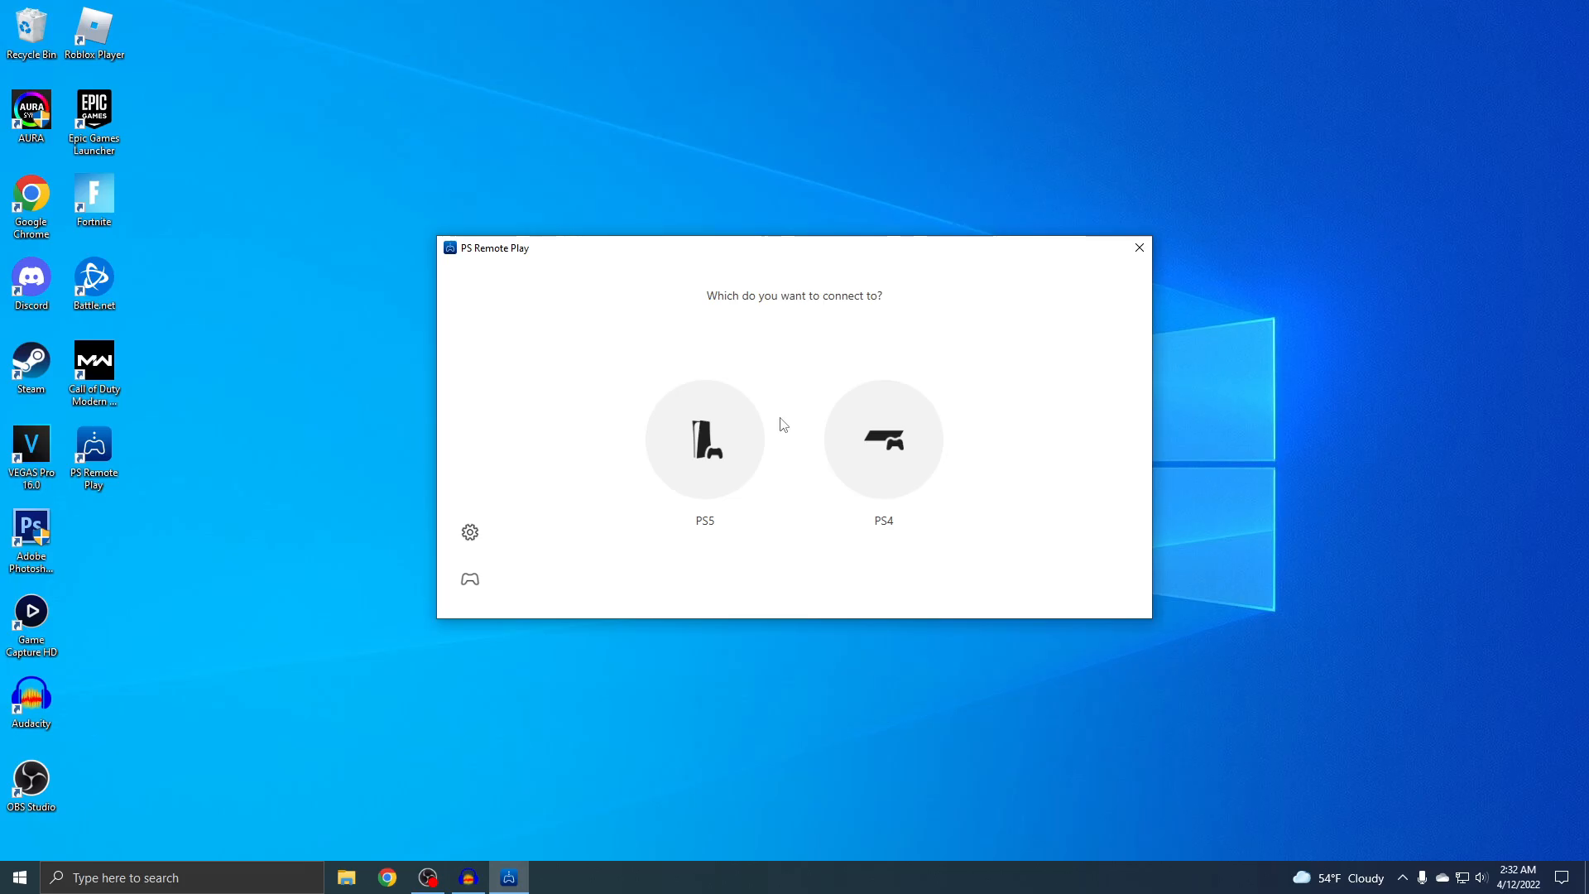
pyautogui.click(703, 439)
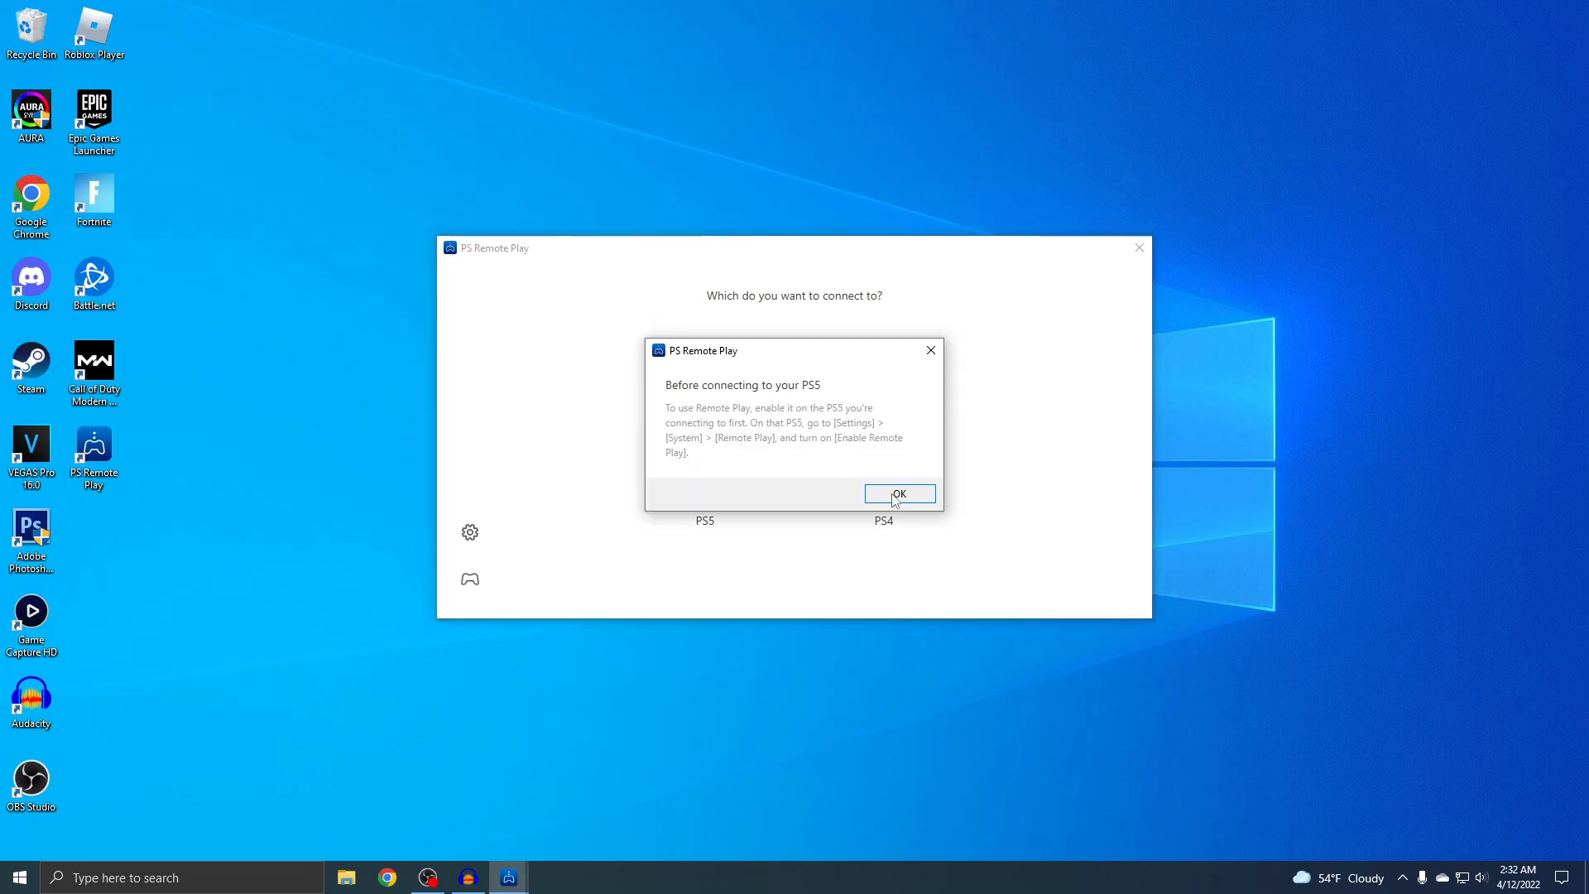
pyautogui.click(898, 493)
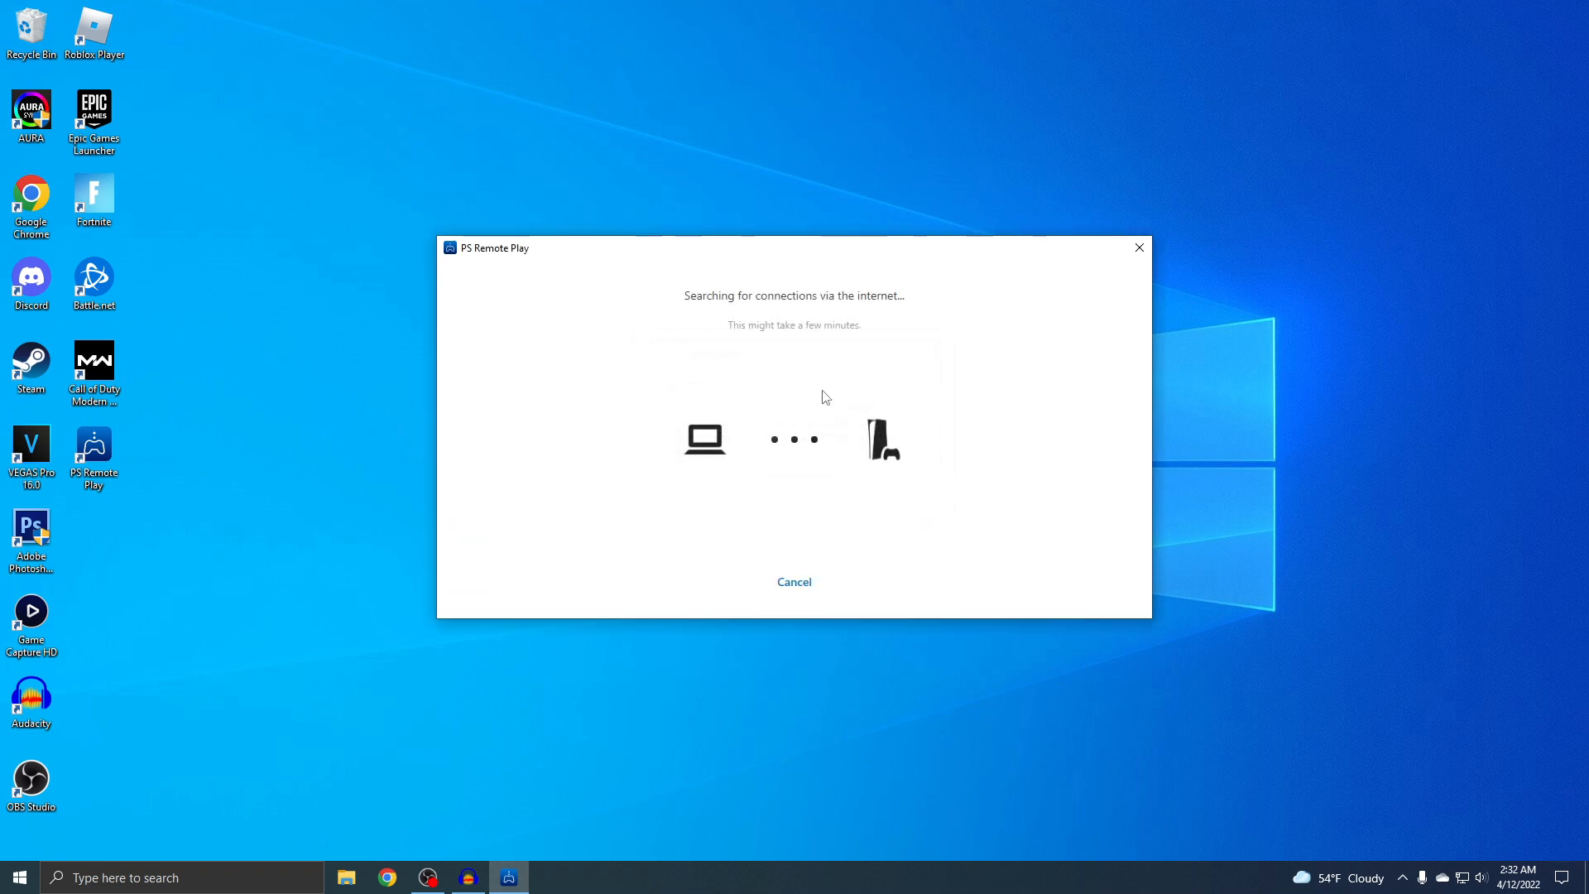
pyautogui.moveTo(783, 450)
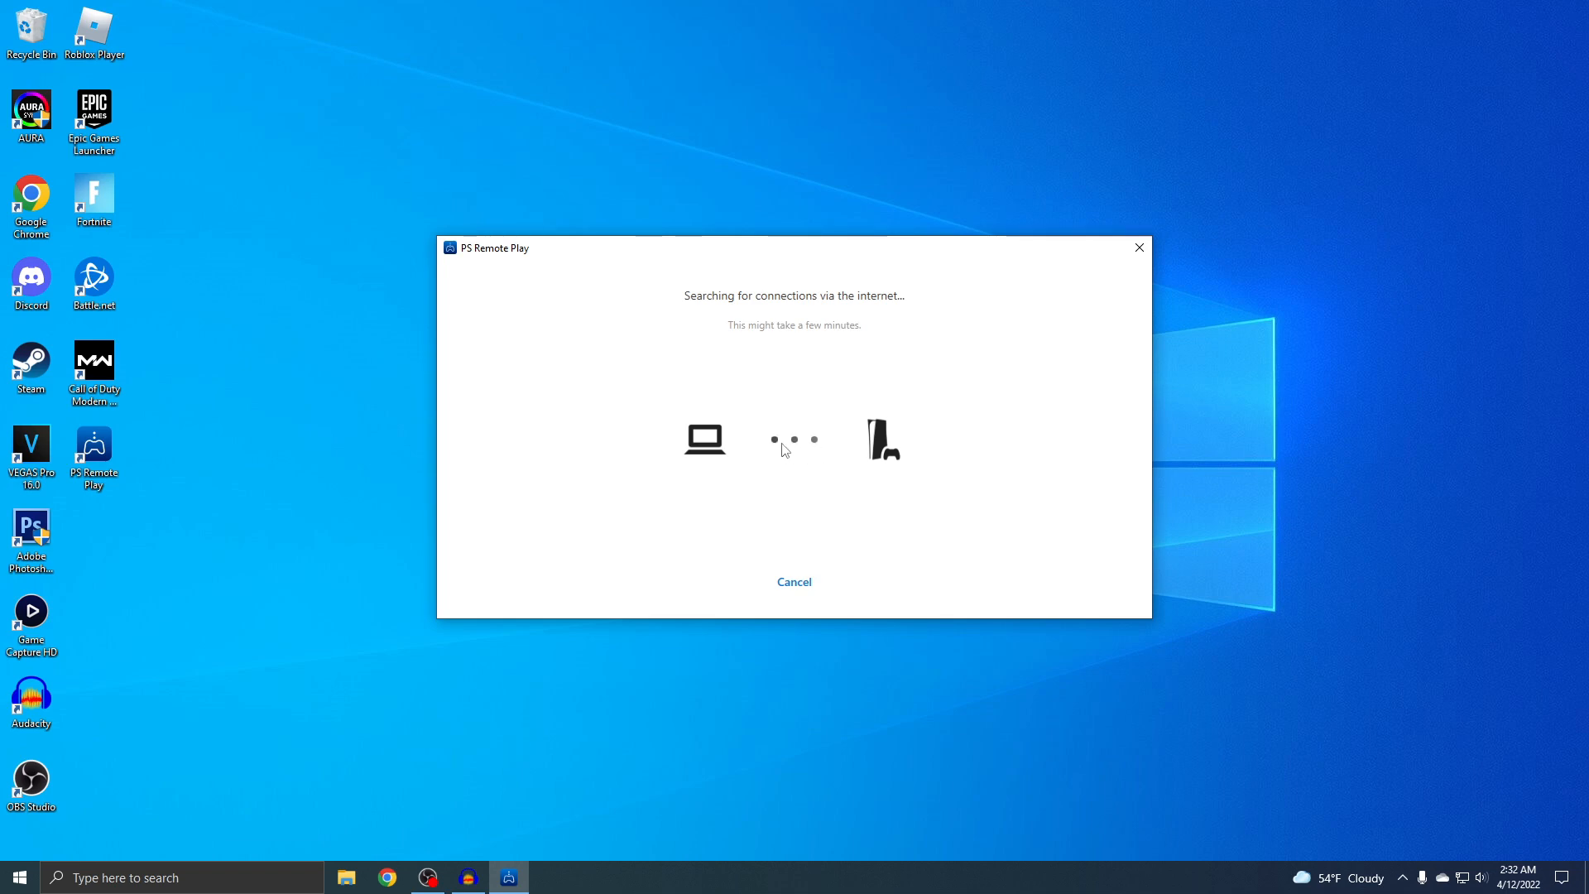
pyautogui.moveTo(829, 453)
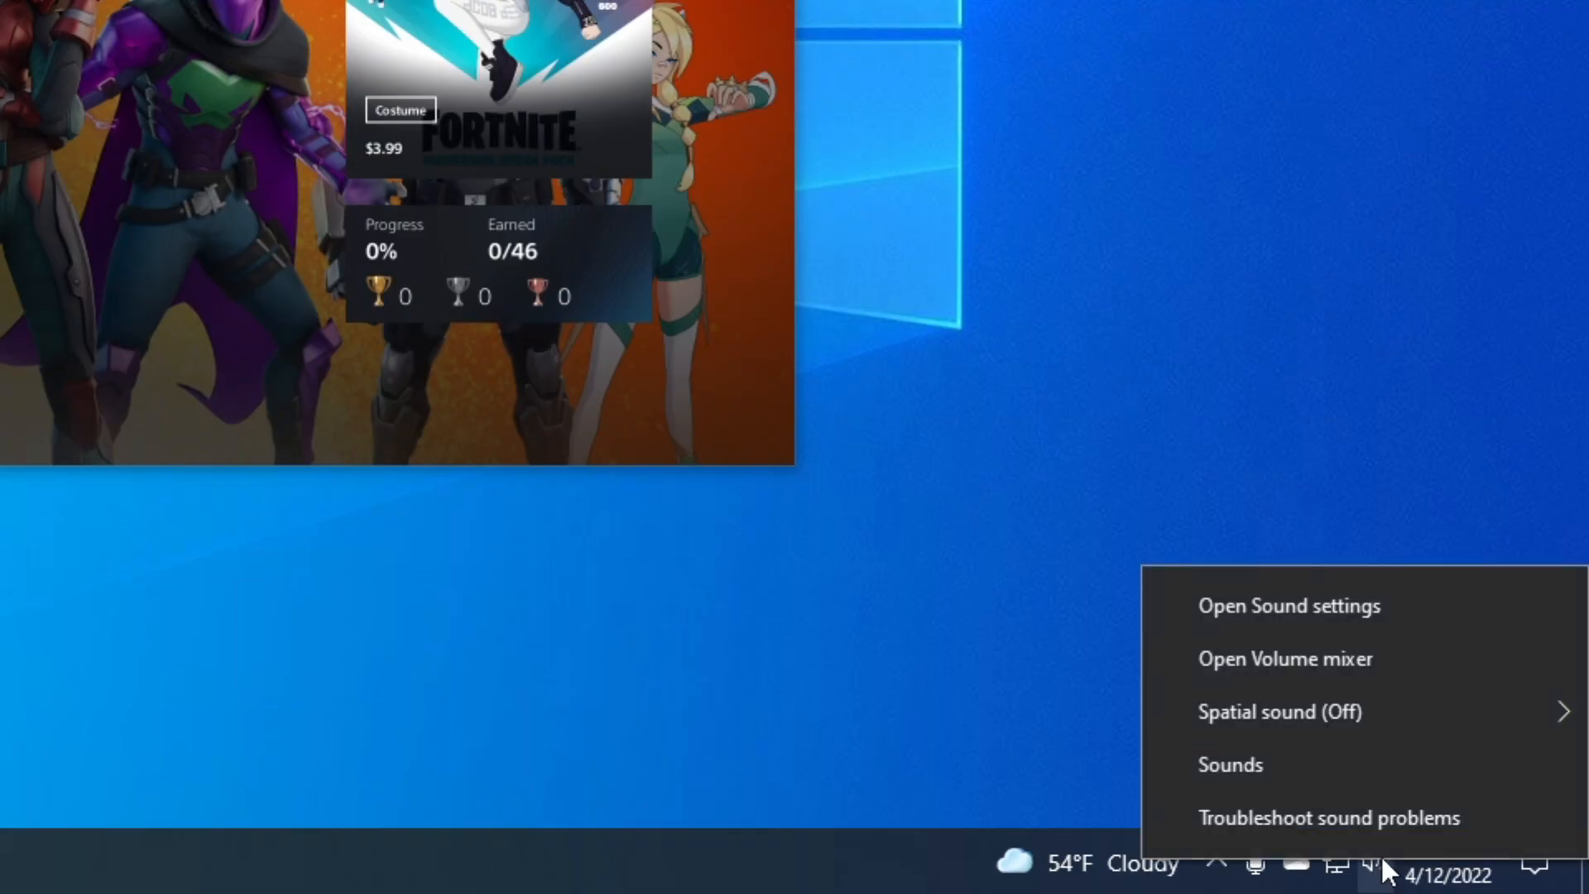
# Step: Switch the Windows sound output to Speakers (Realtek(R) Audio) and close Settings
pyautogui.click(1288, 606)
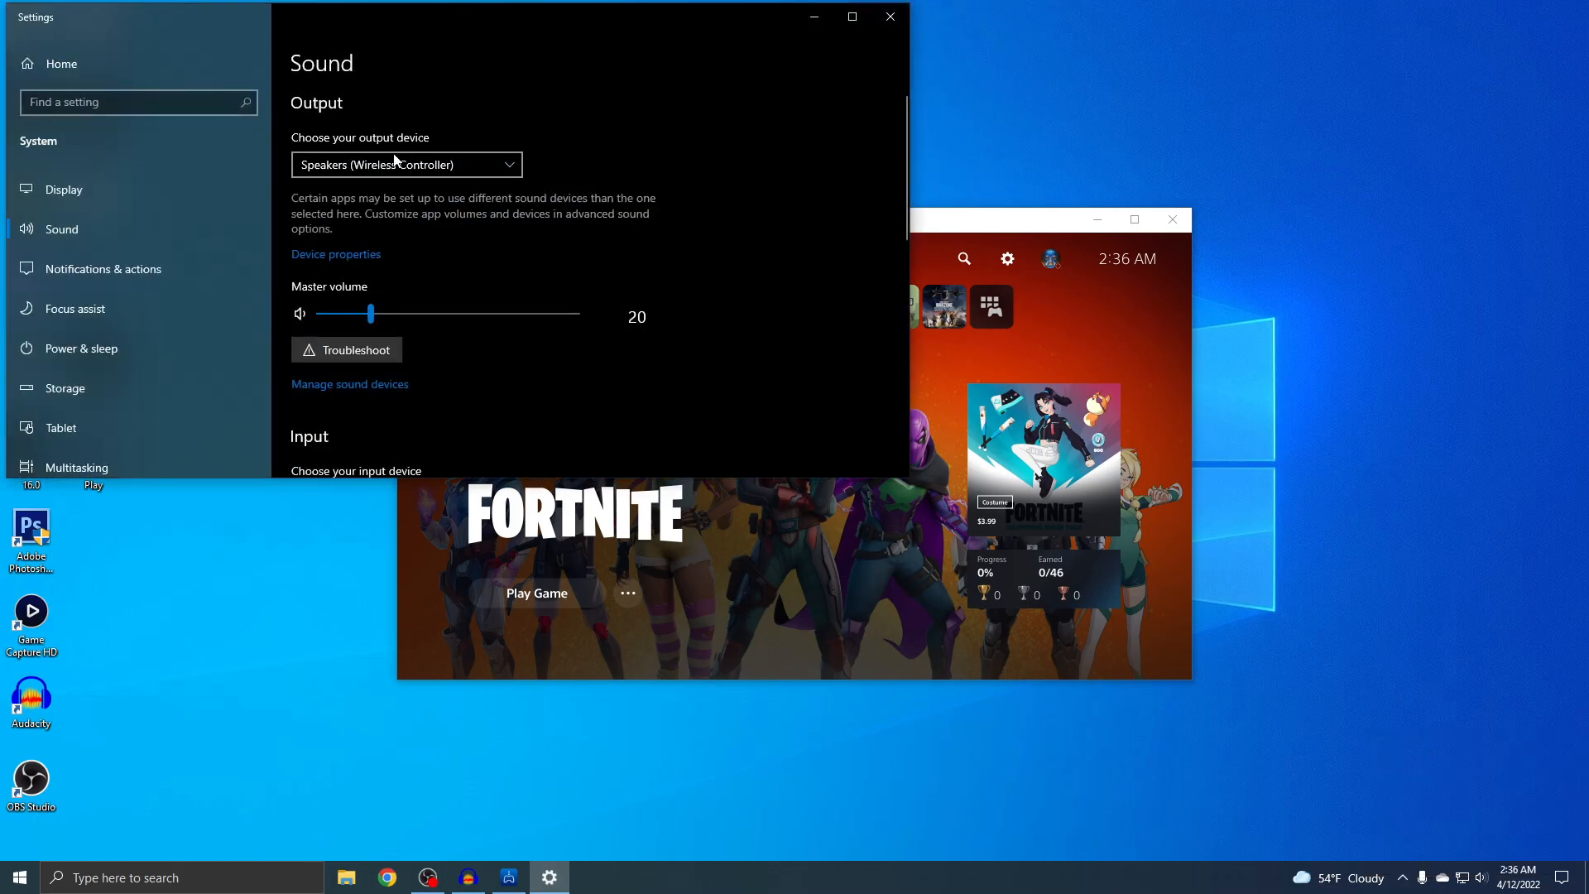
pyautogui.click(406, 164)
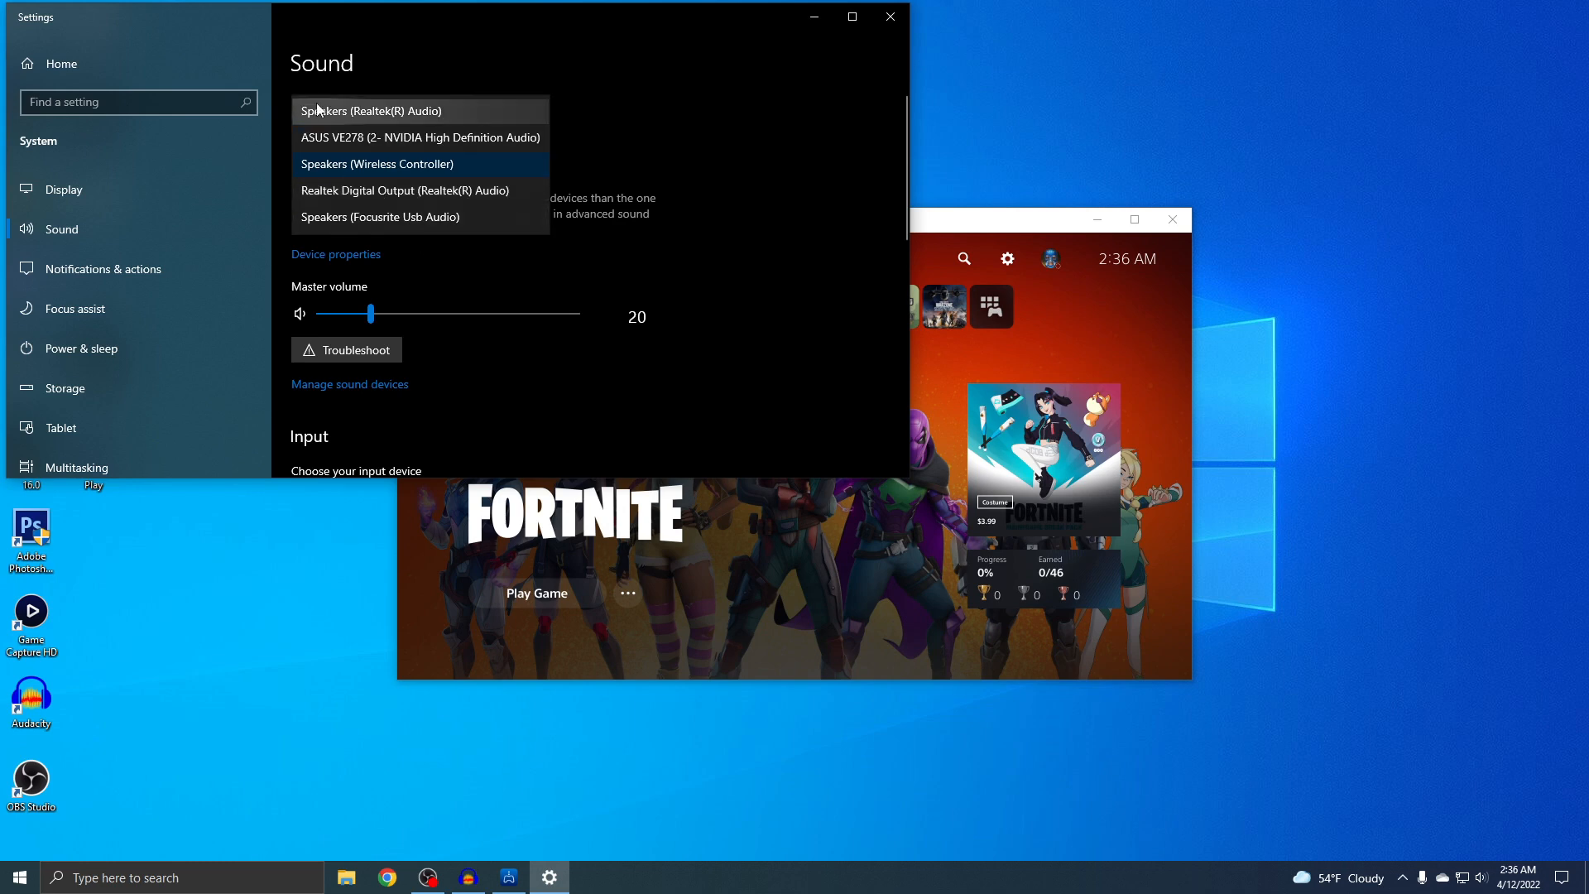
pyautogui.click(369, 109)
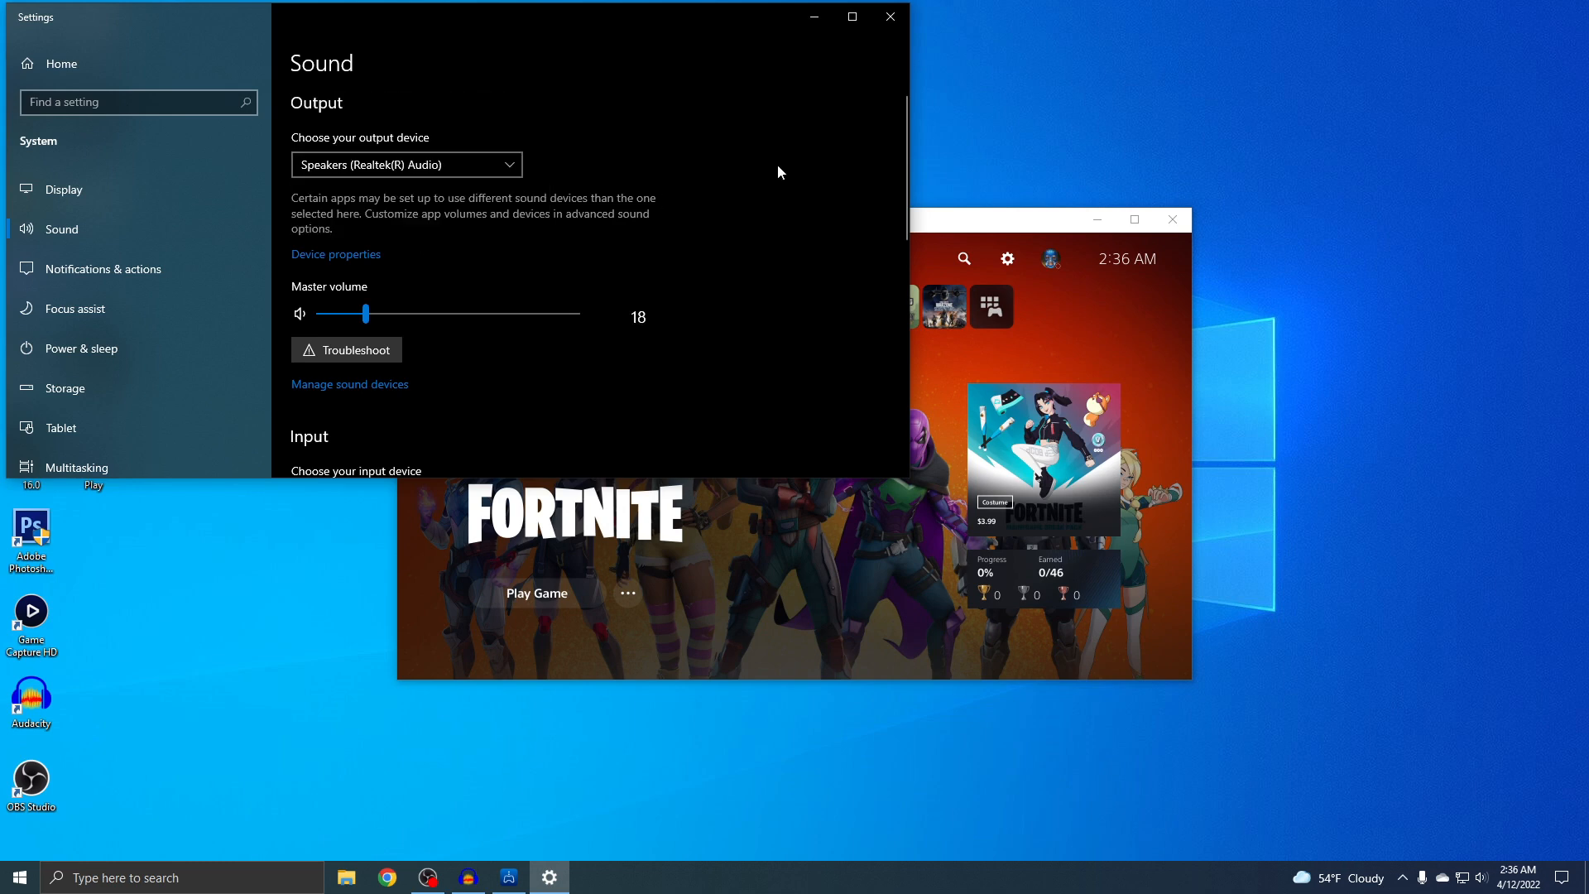
pyautogui.click(889, 16)
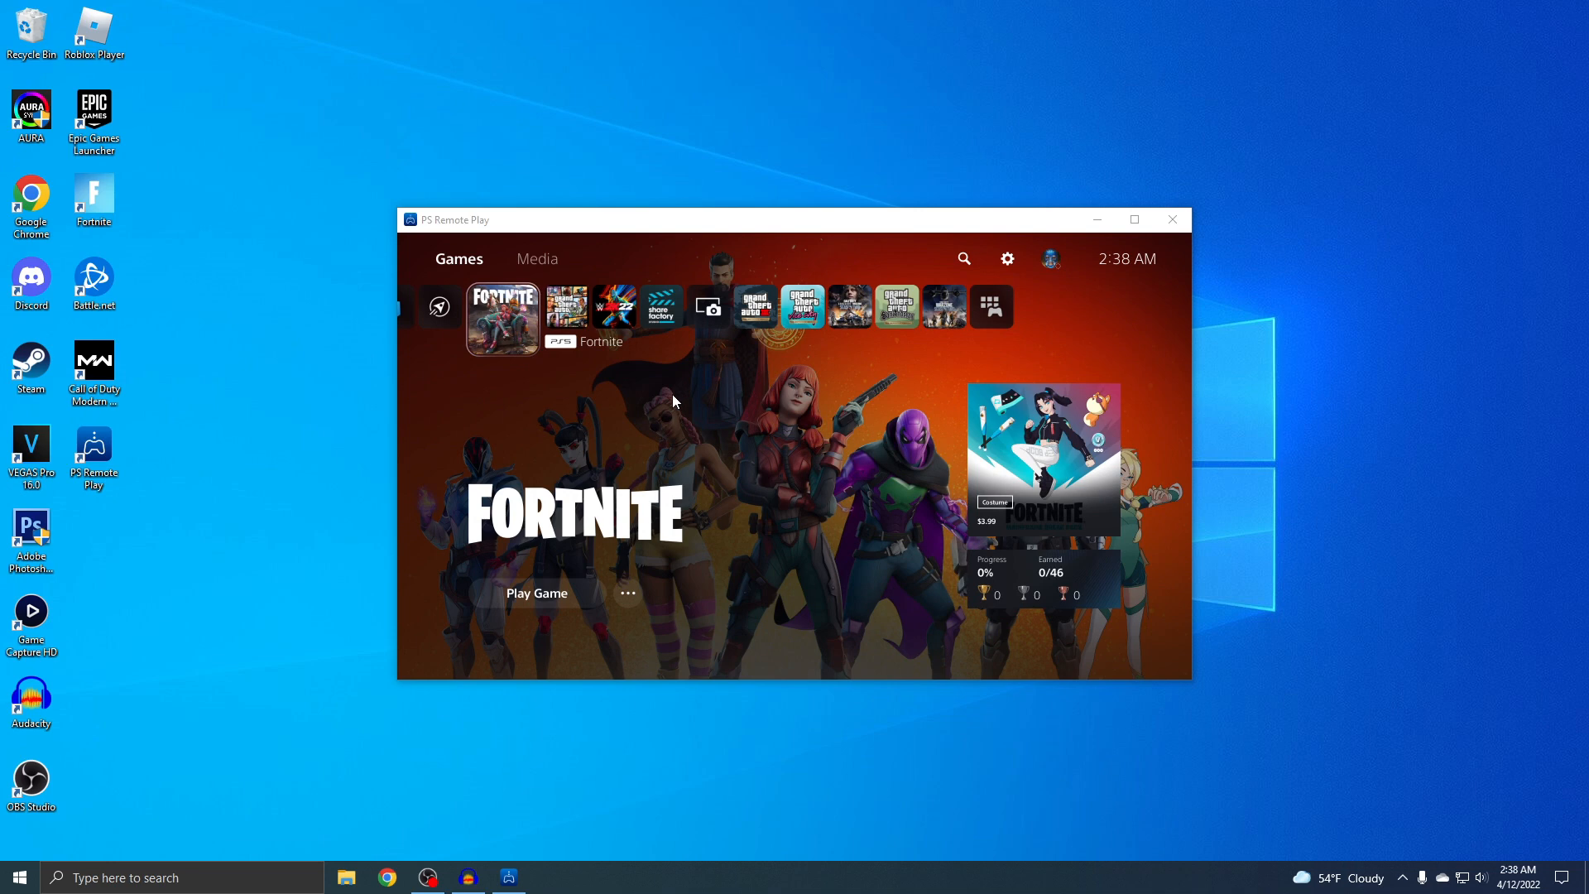
pyautogui.click(548, 878)
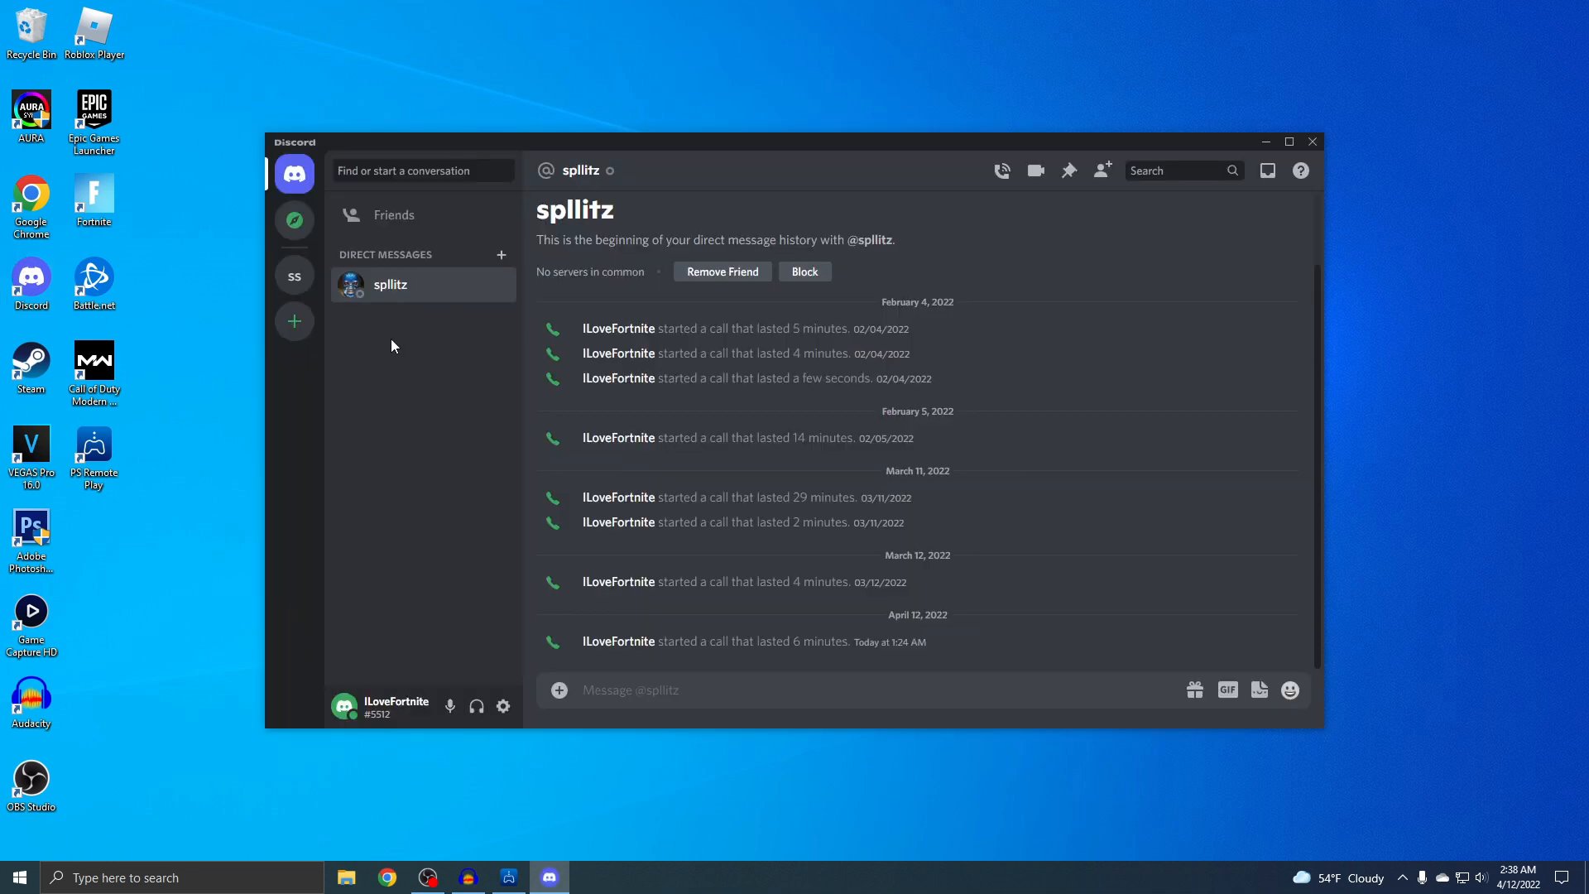
pyautogui.click(1002, 171)
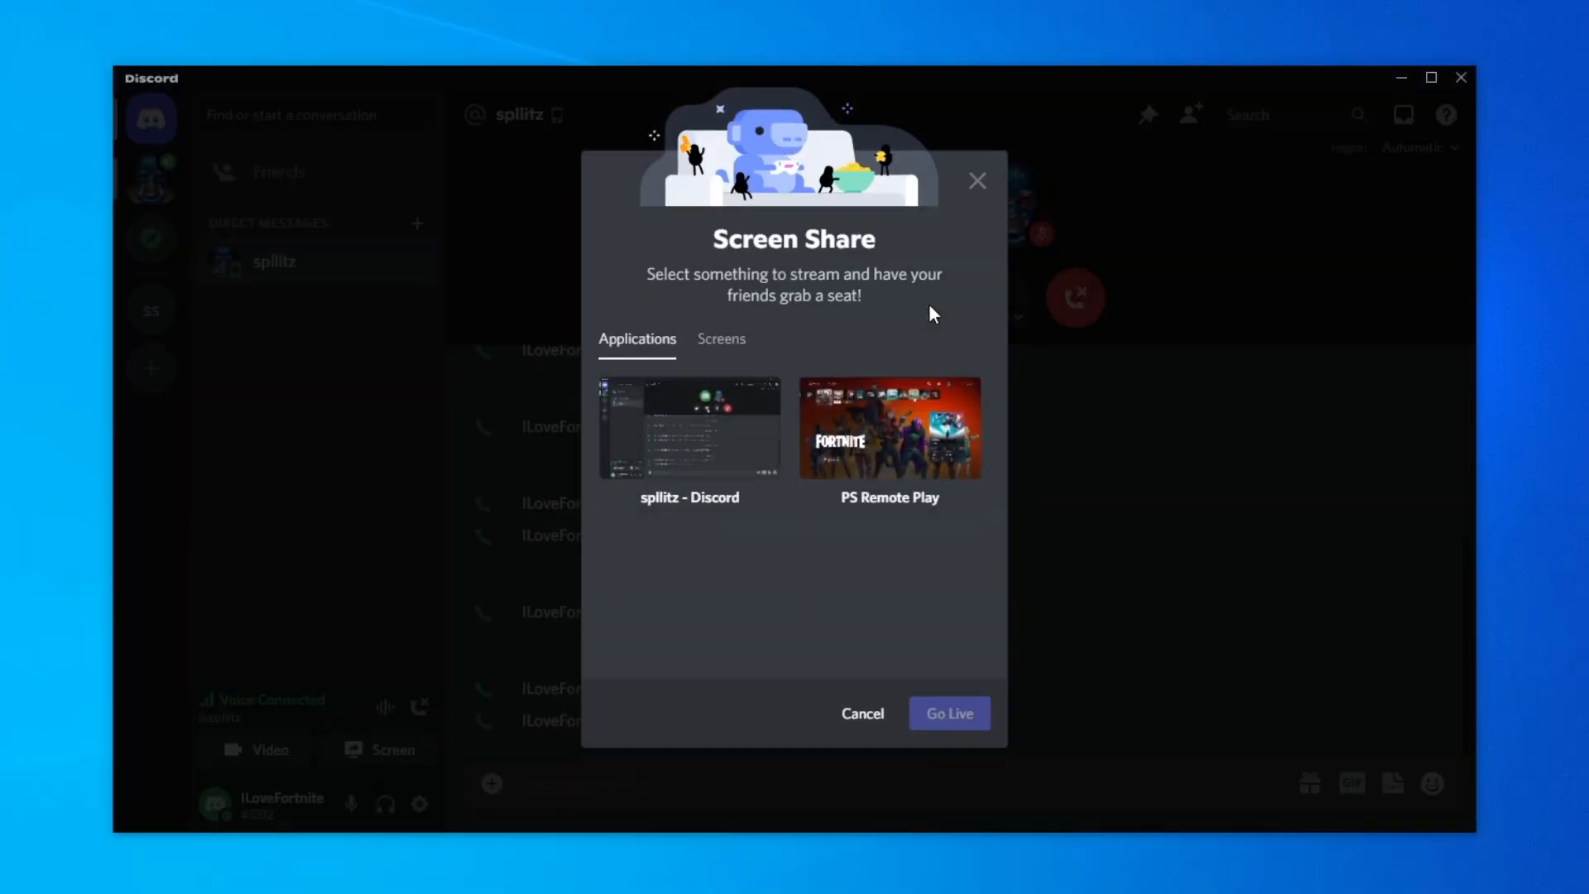
# Step: Go live to the call with the PS Remote Play window at 720p and 30 fps
pyautogui.click(889, 427)
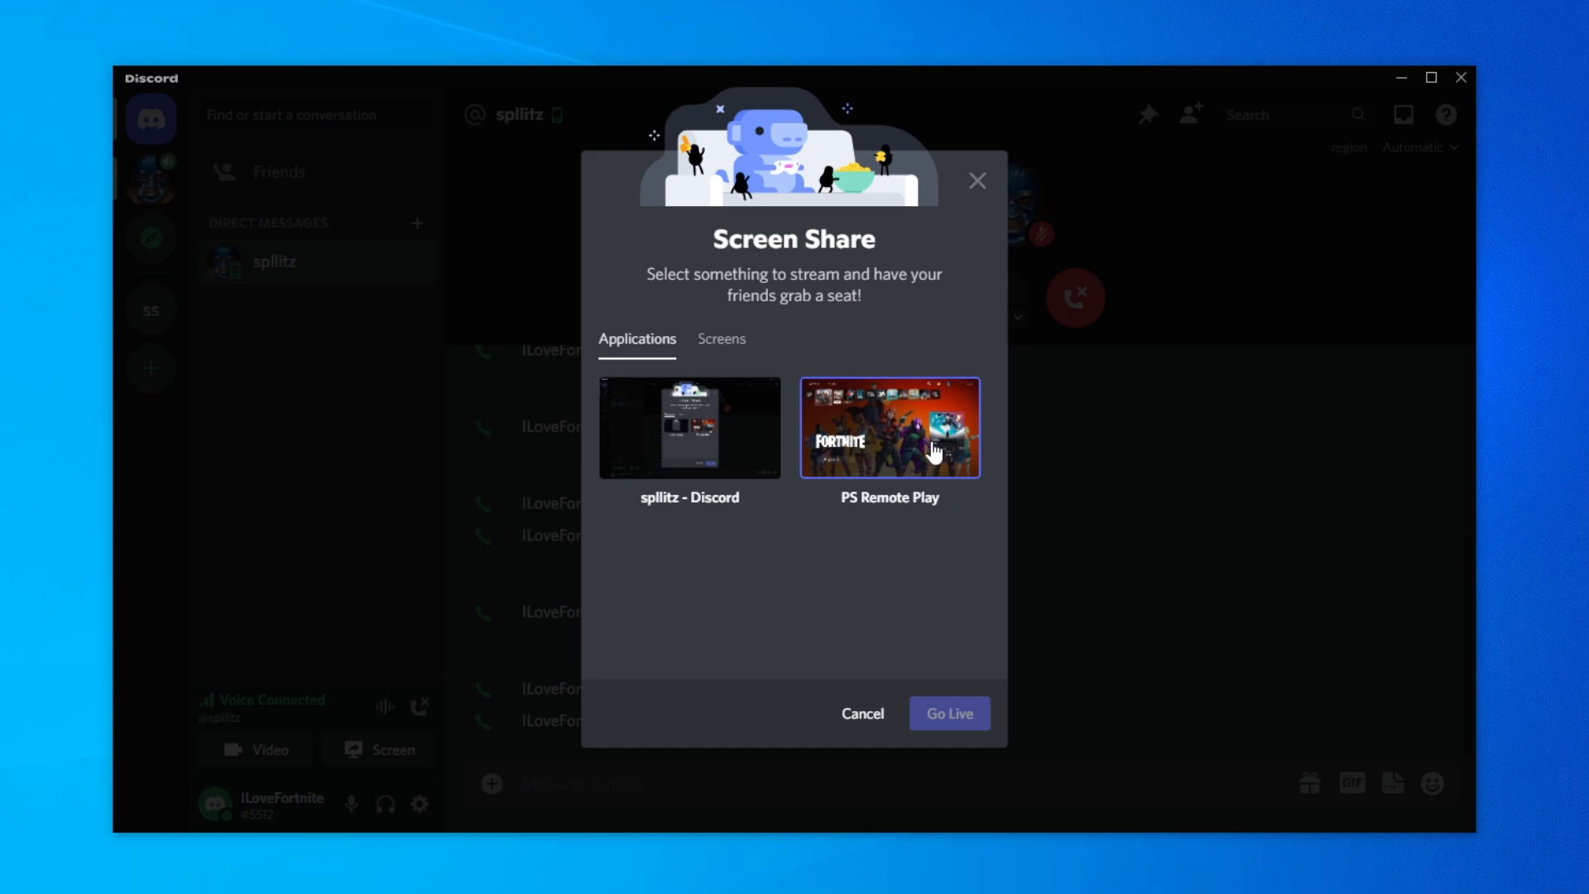
pyautogui.click(889, 427)
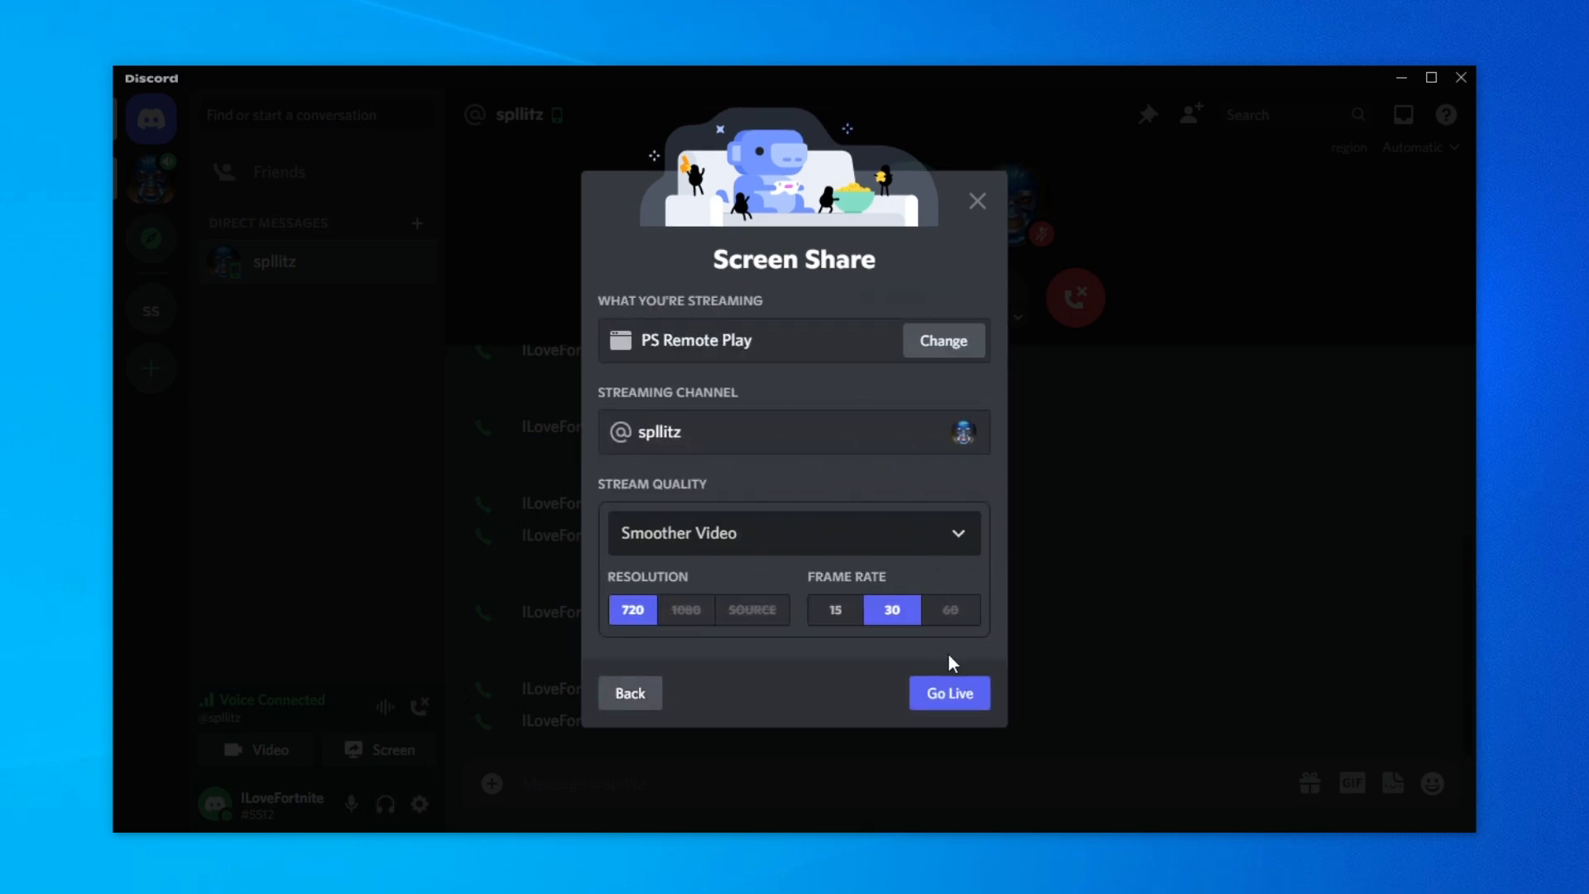
pyautogui.click(948, 692)
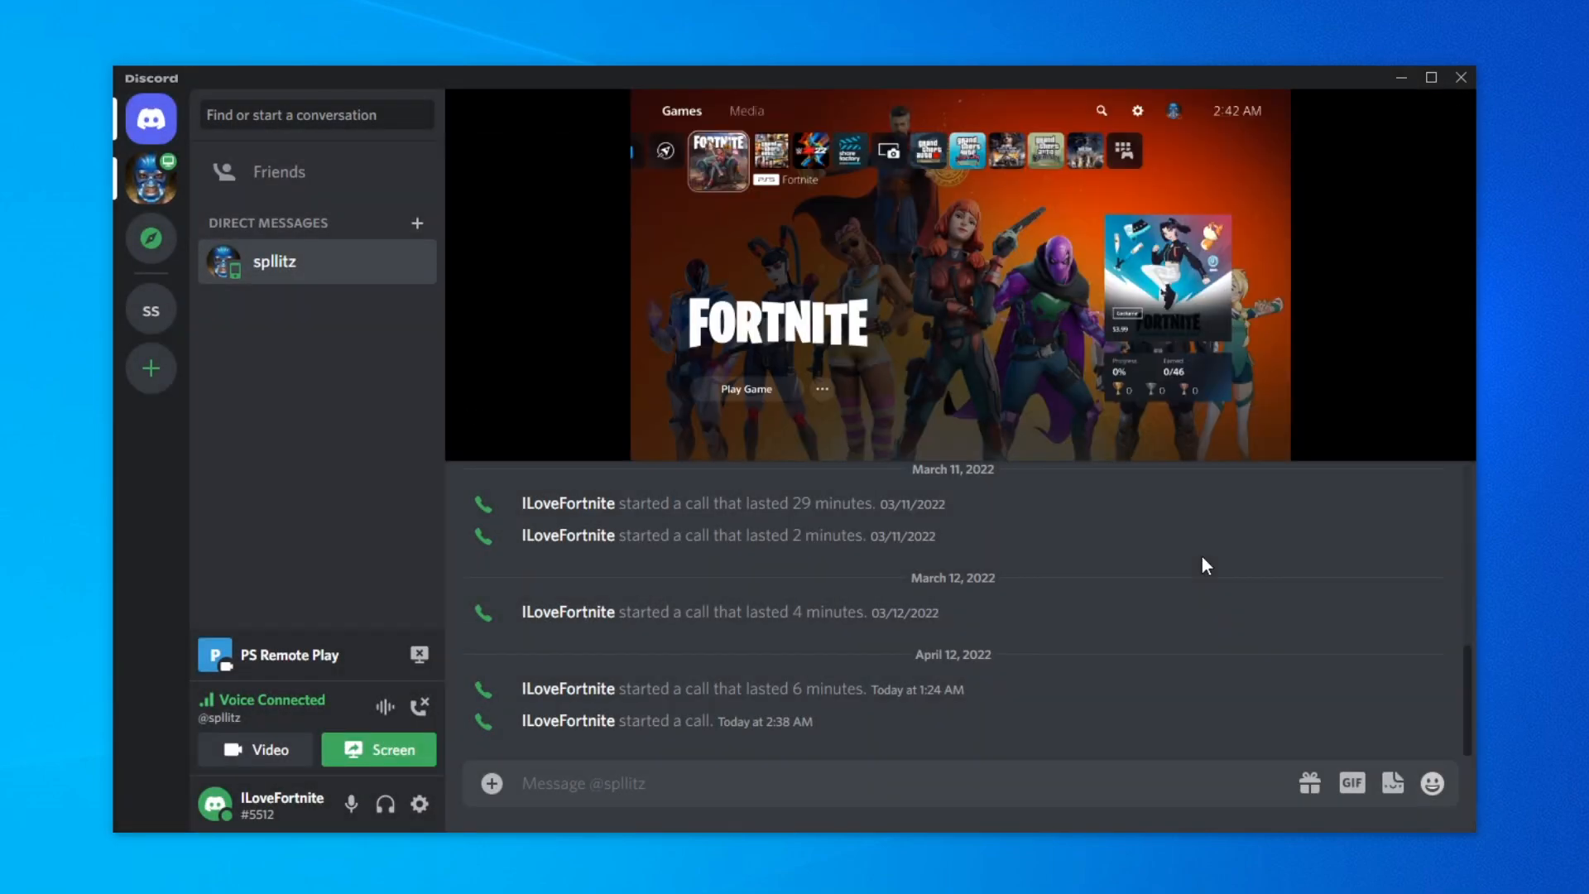